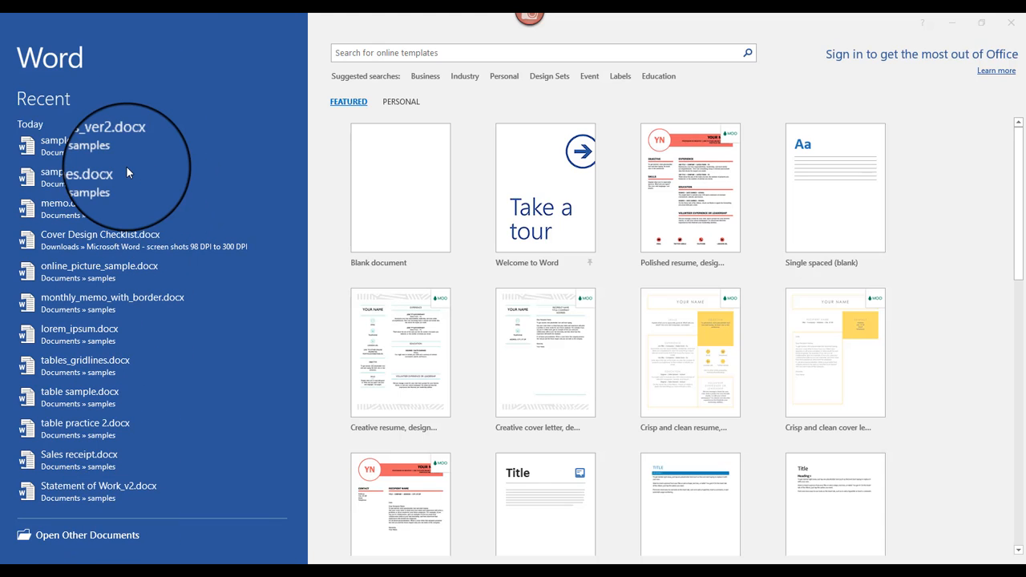
mouse_move(170, 468)
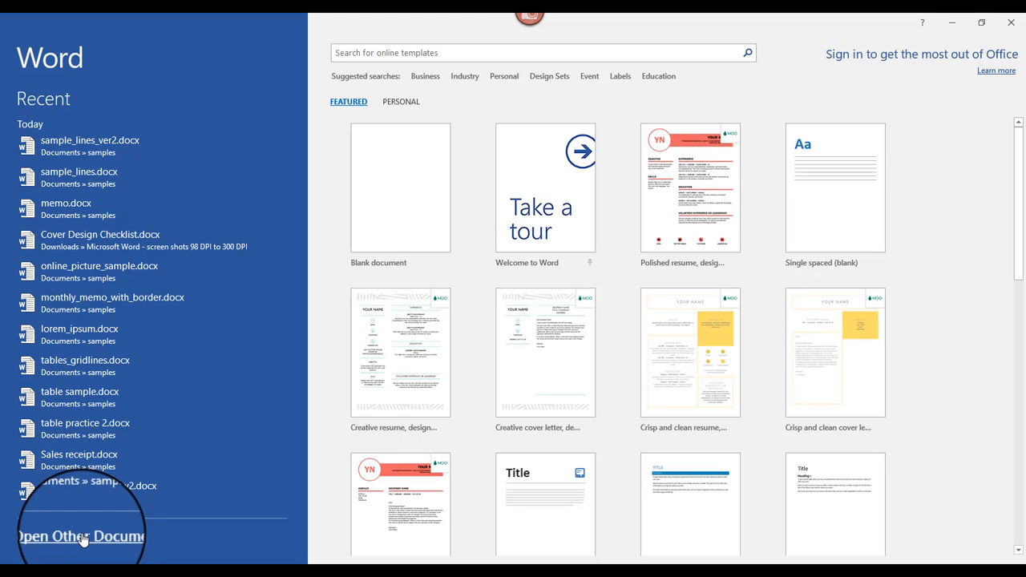
Step: Look at Open Other Documents on the start screen, then begin a new Blank document
left_click(80, 535)
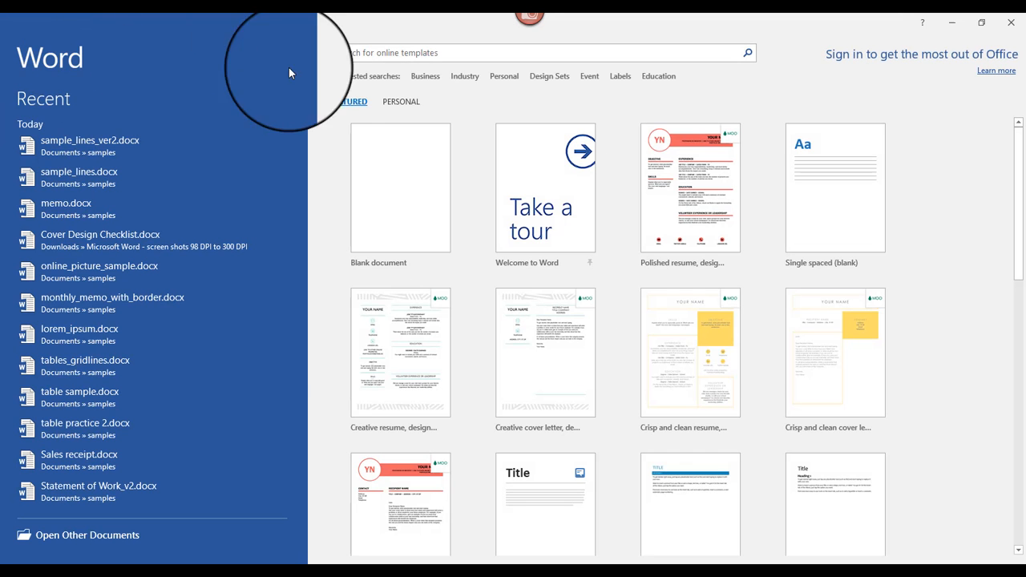
left_click(400, 188)
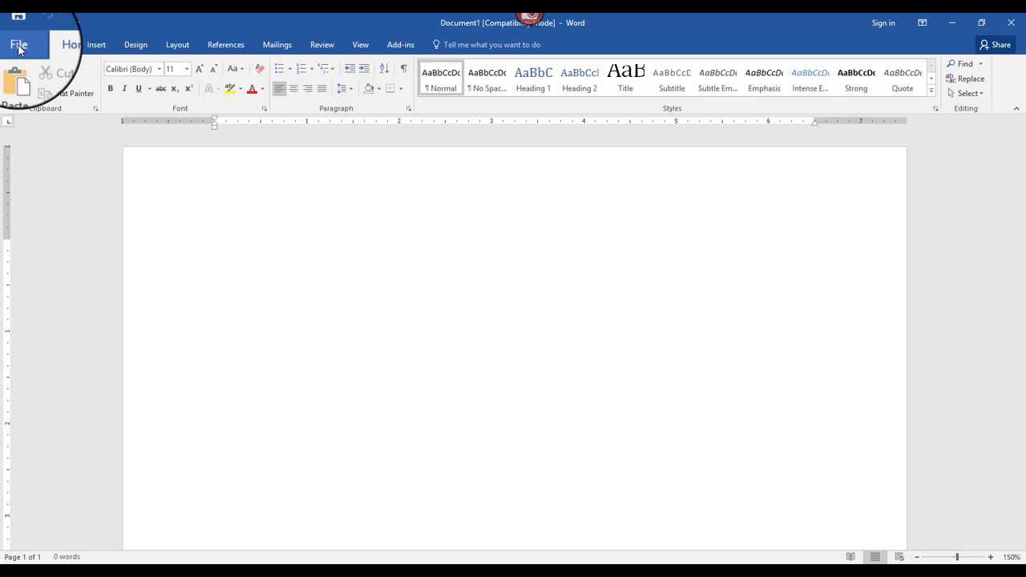
Step: Go to the File Backstage view showing the Open page with Recent documents
left_click(19, 45)
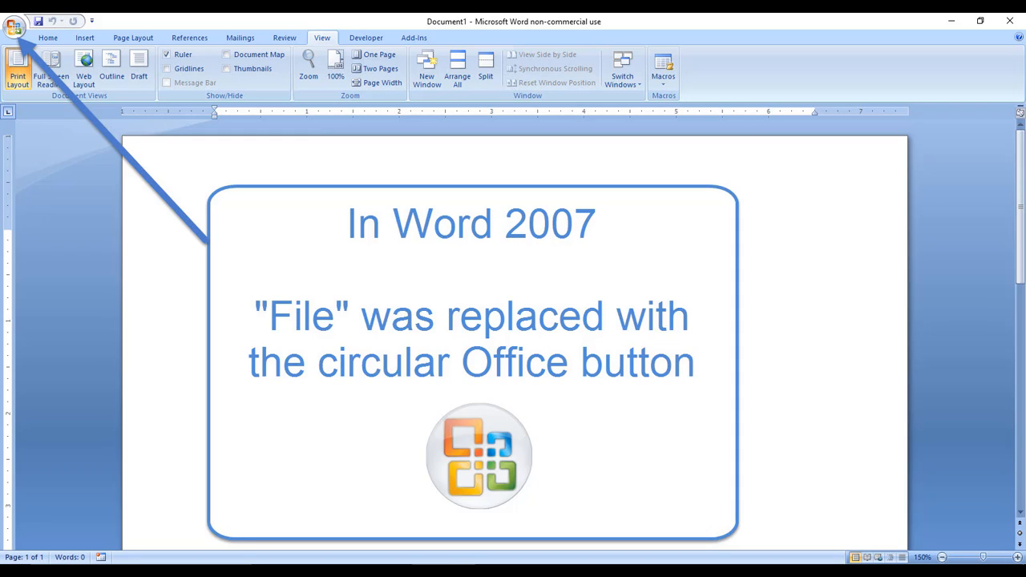
left_click(13, 25)
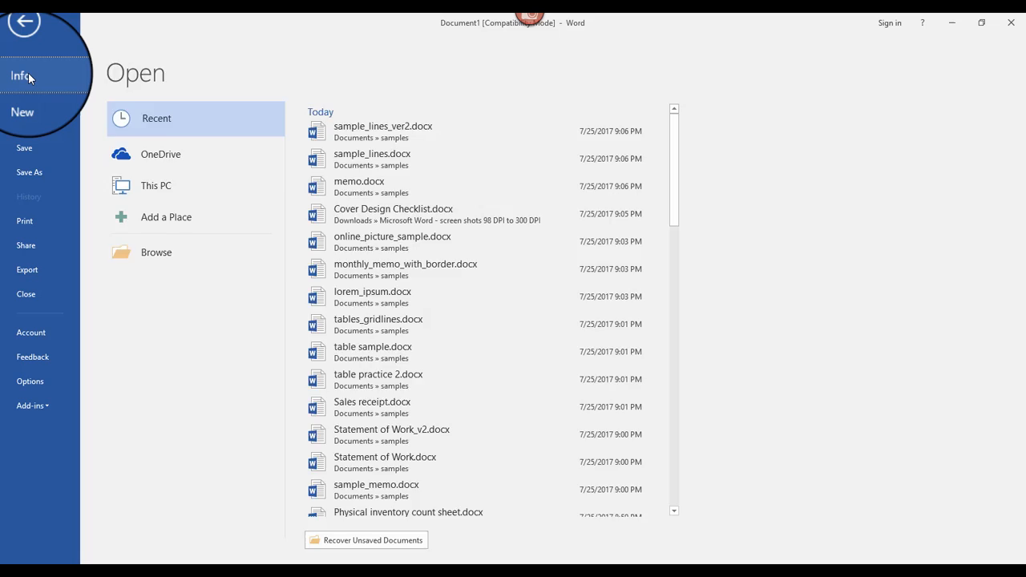
Step: Tour the Info, Share, Export, Account and Feedback pages, then bring up Word Options
left_click(22, 76)
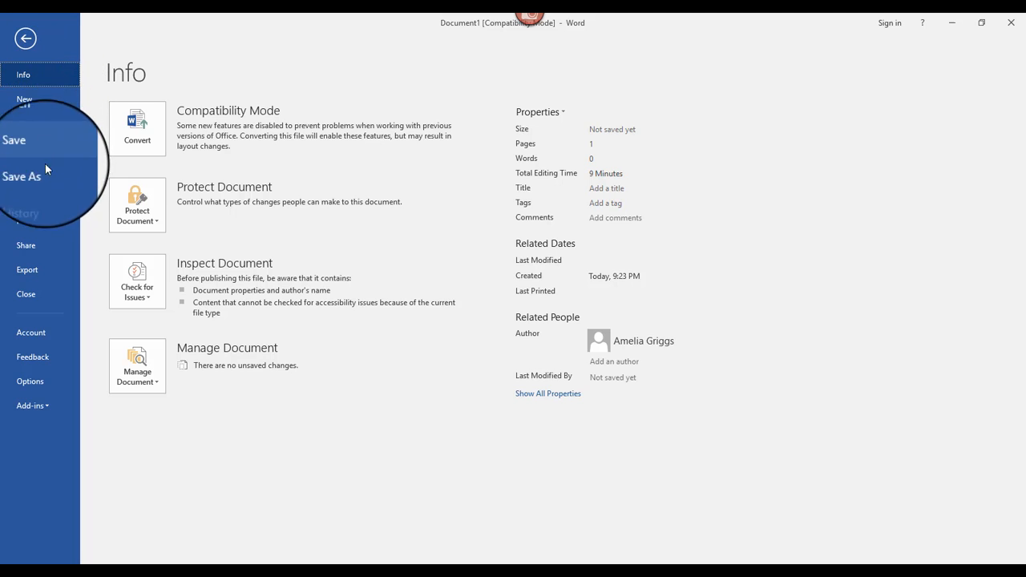
left_click(25, 245)
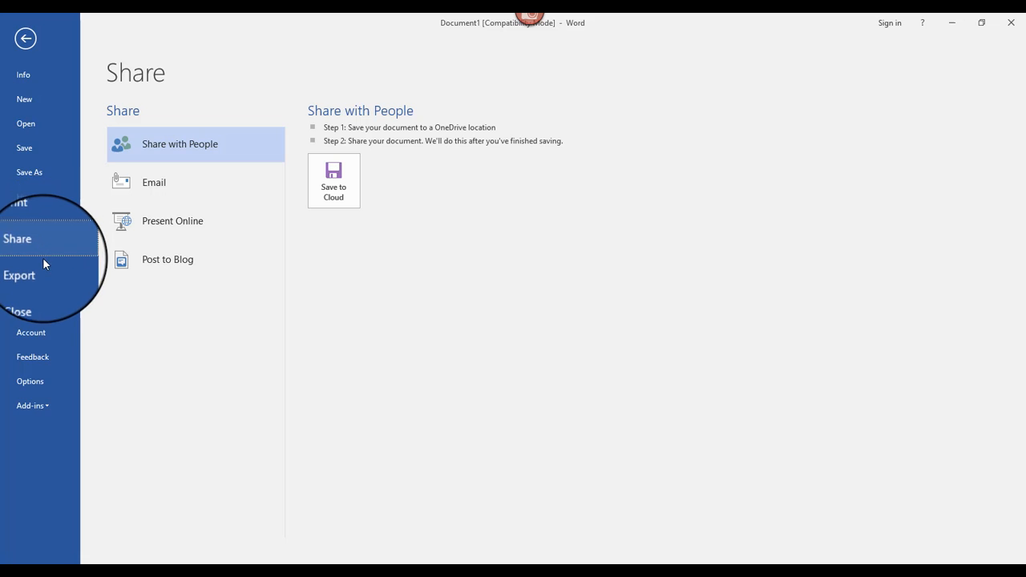
left_click(19, 274)
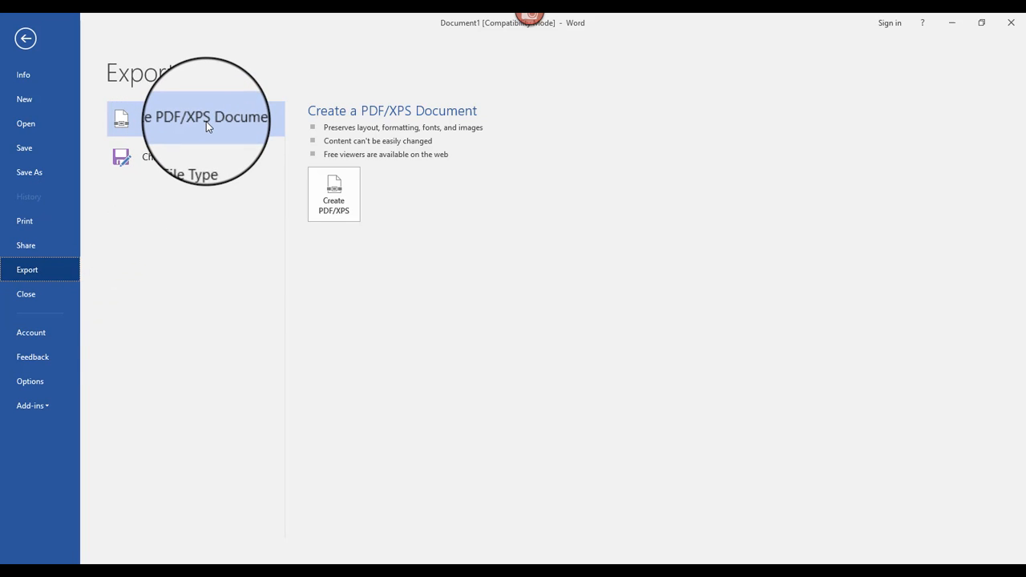
left_click(31, 332)
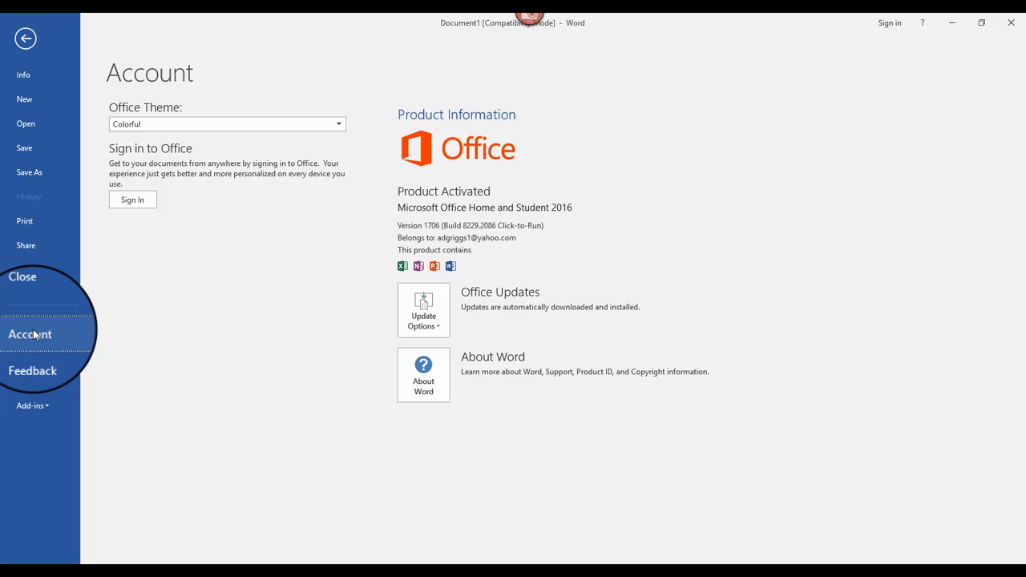
left_click(32, 371)
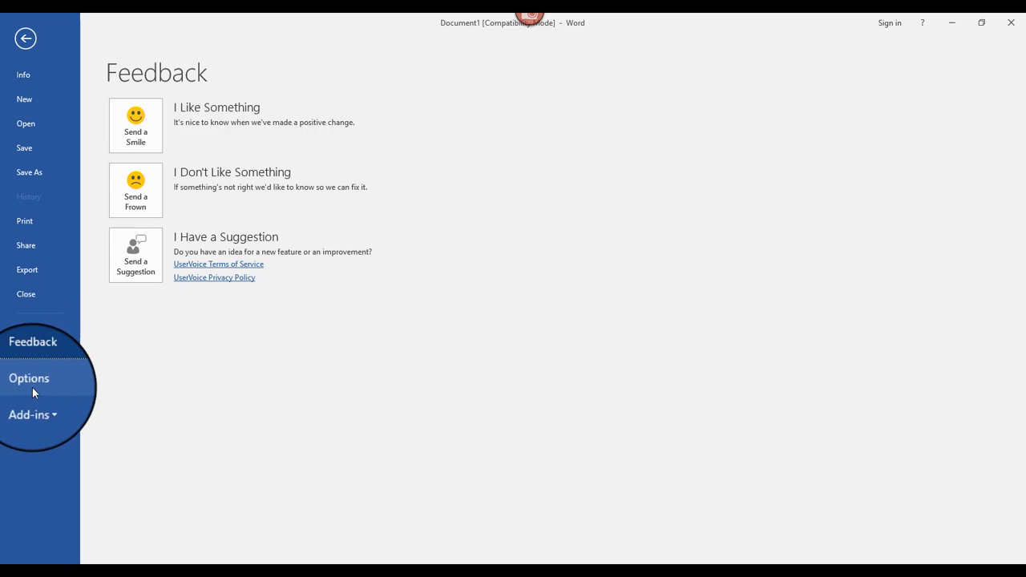
left_click(29, 378)
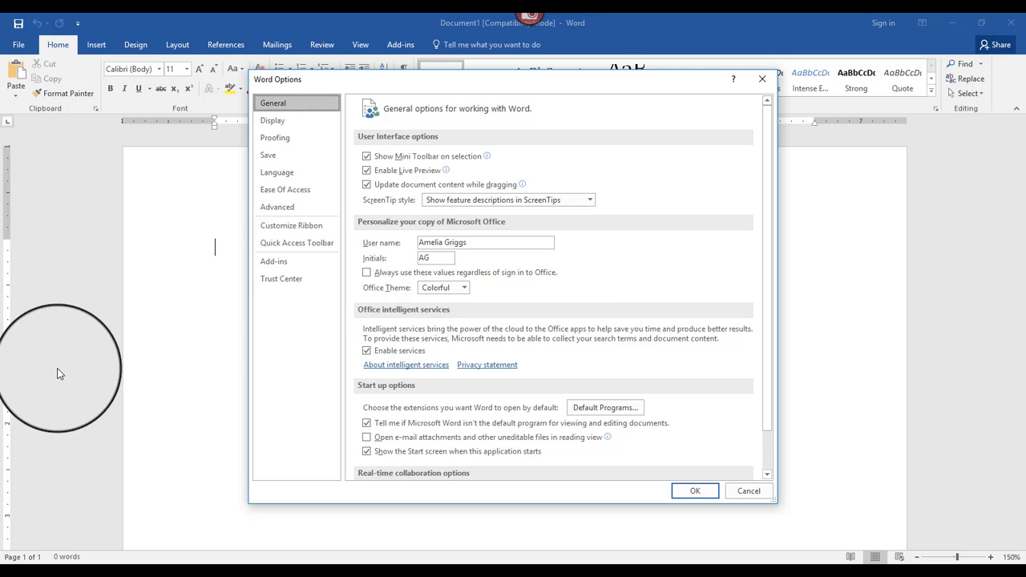
Step: Review the Save settings in Word Options and cancel without changing anything
left_click(268, 154)
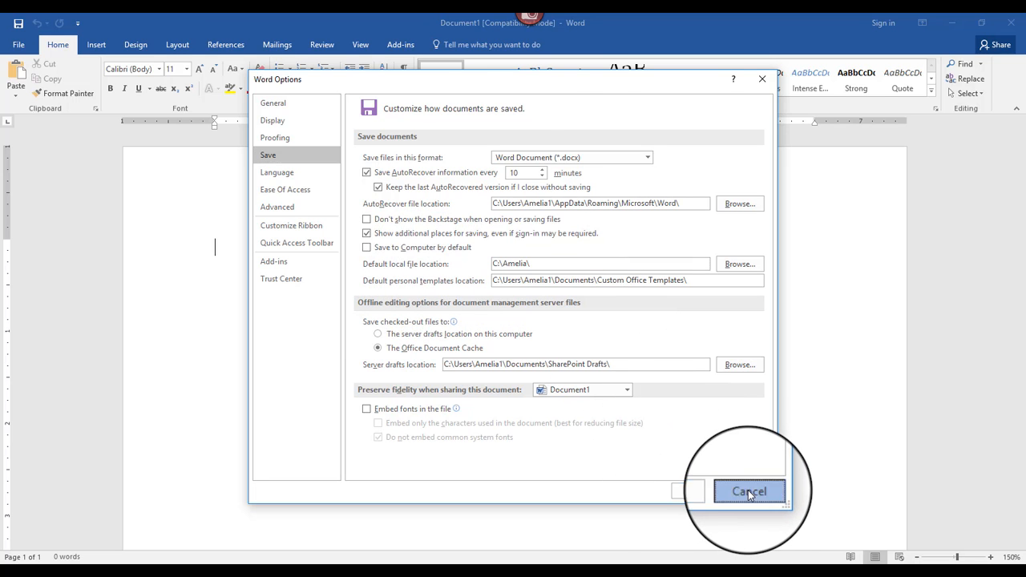
left_click(748, 491)
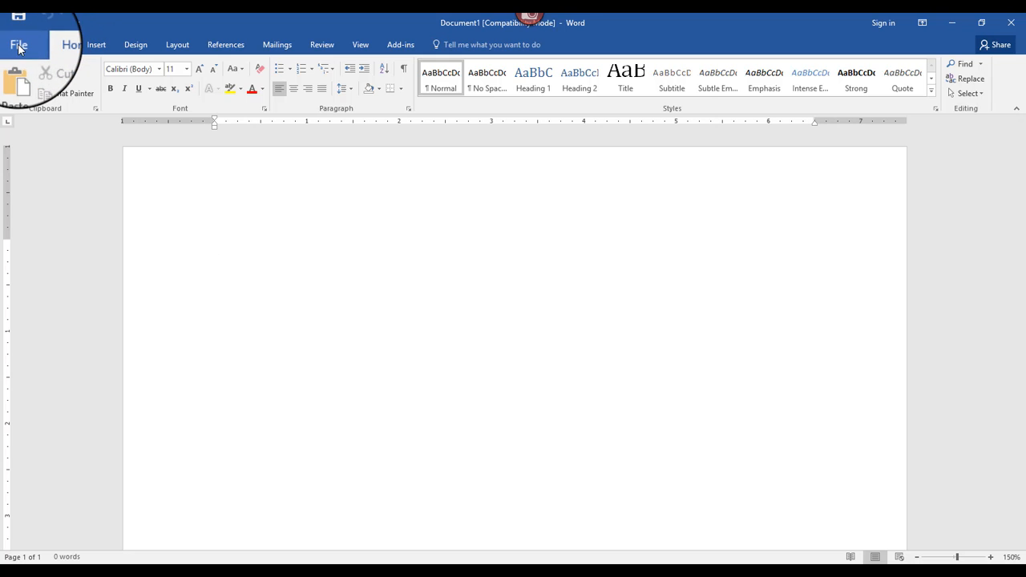
Step: Browse the Open page's OneDrive, This PC and Browse locations, cancel the dialog, and return to Recent
left_click(19, 45)
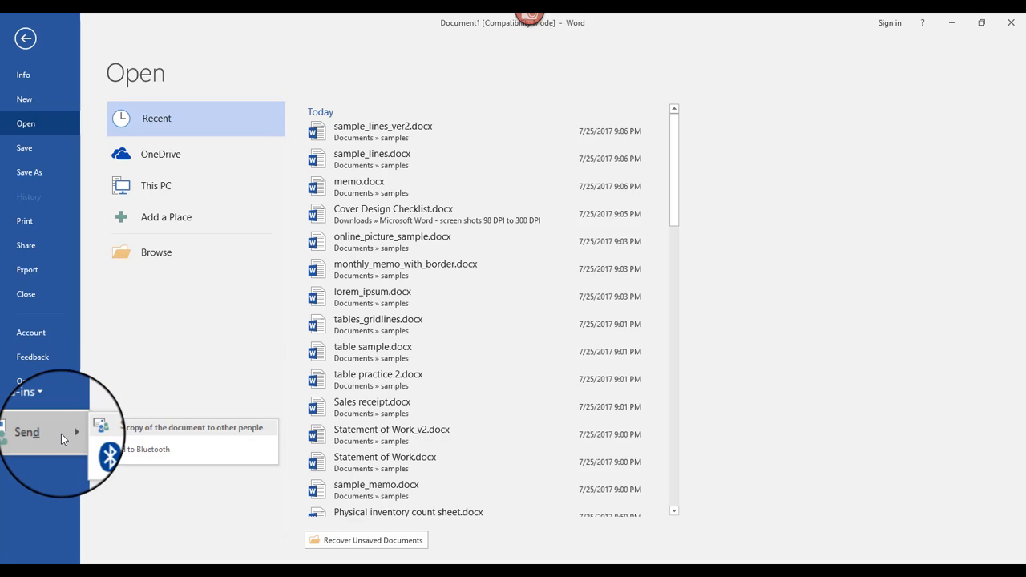
mouse_move(26, 433)
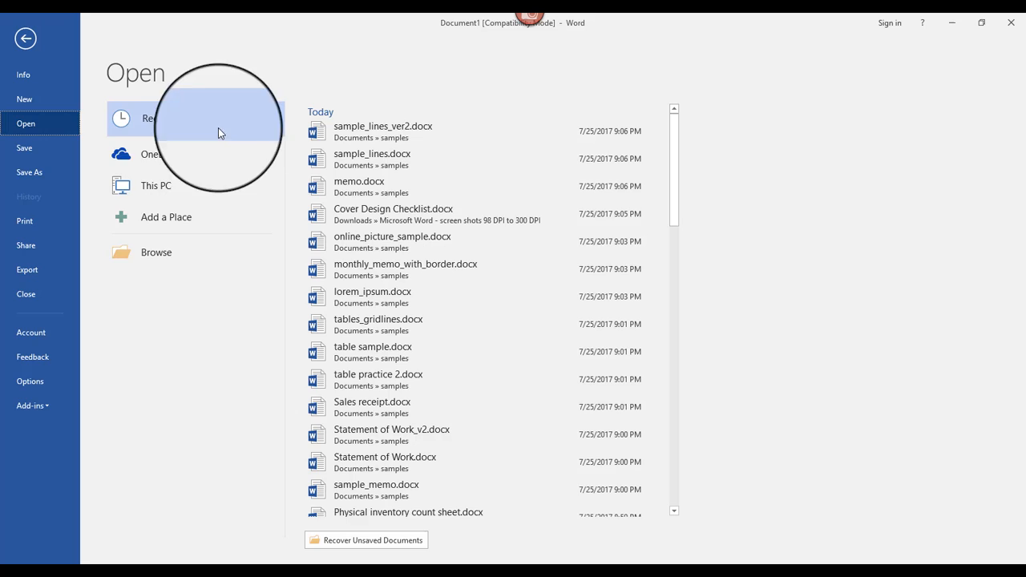
left_click(152, 154)
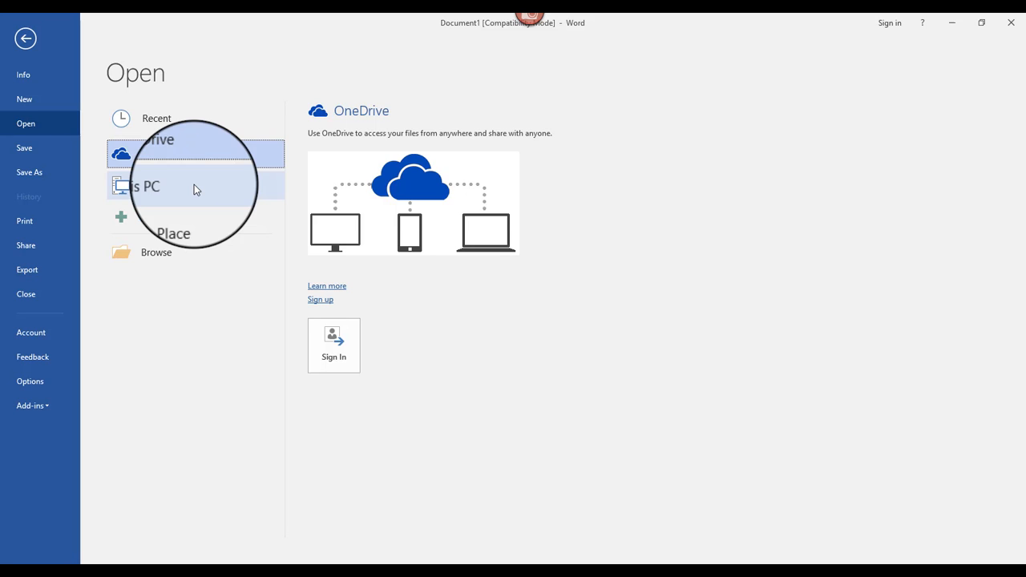
left_click(156, 186)
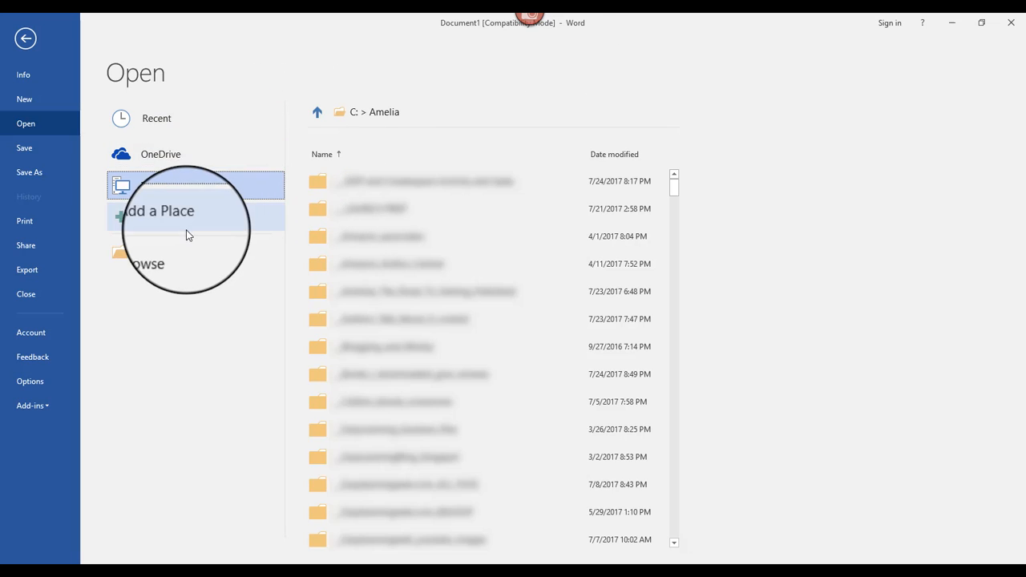
left_click(160, 218)
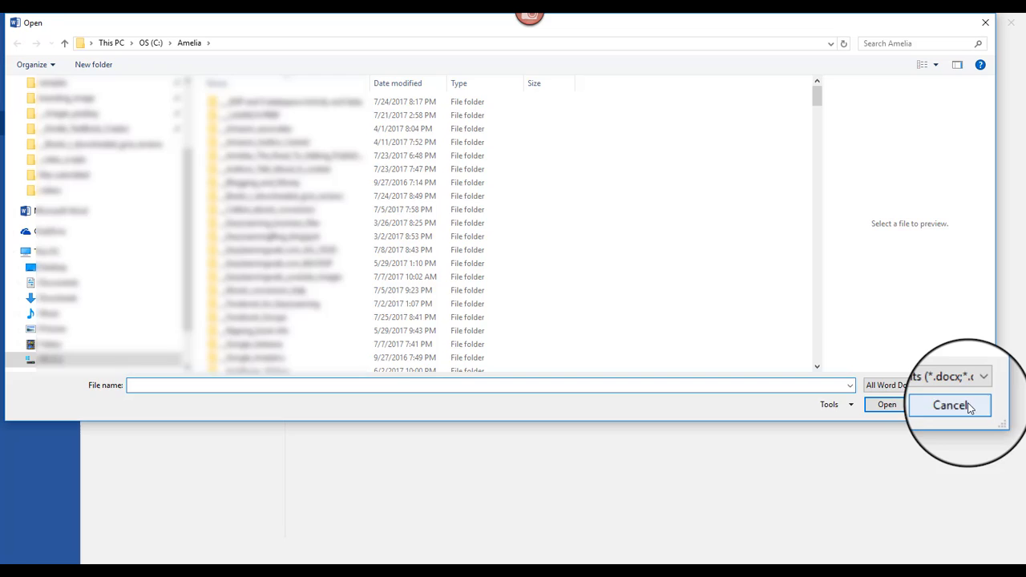
left_click(950, 403)
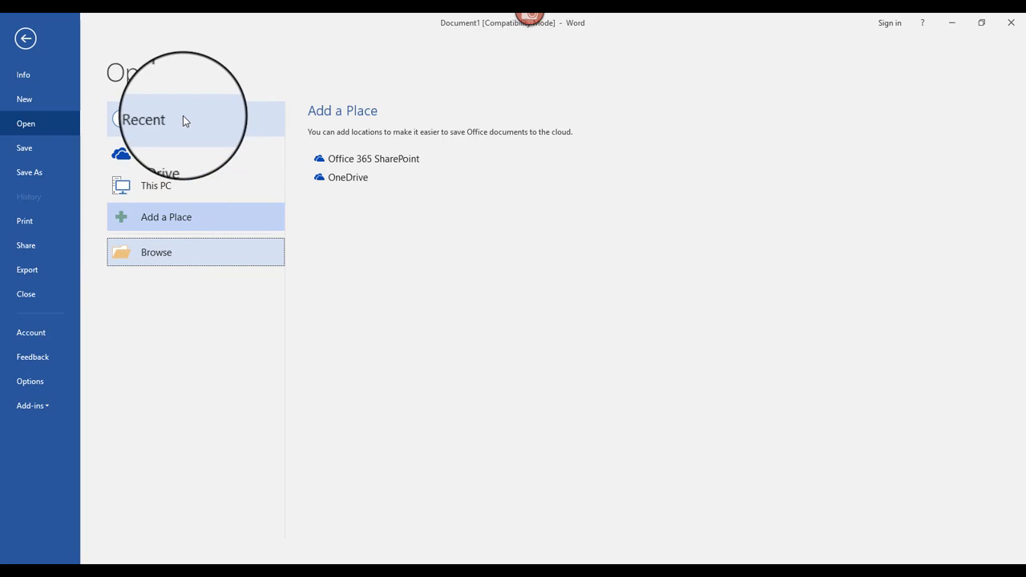
left_click(147, 119)
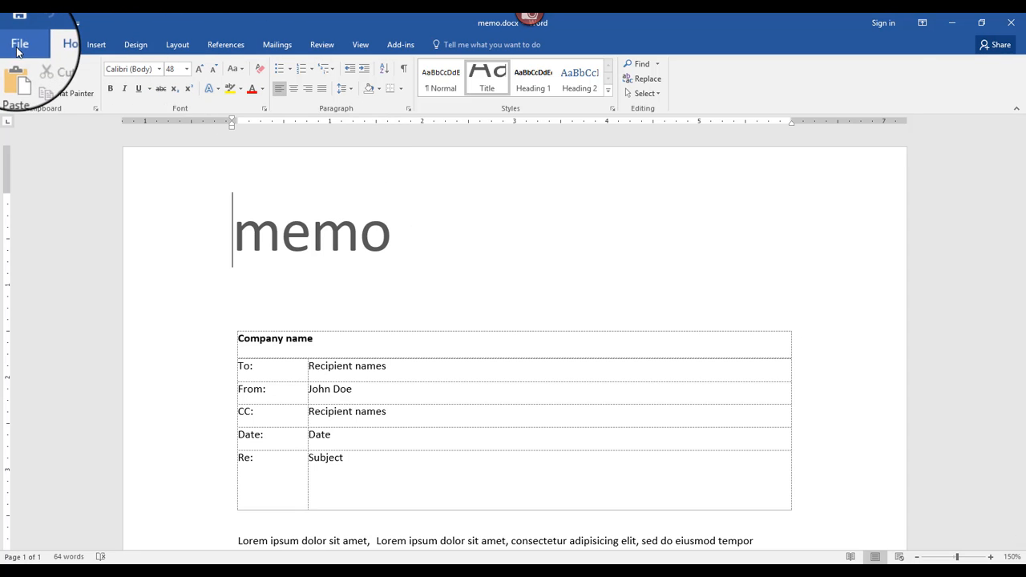
Step: From the memo, go to File > Open and bring up the Browse file dialog
left_click(20, 45)
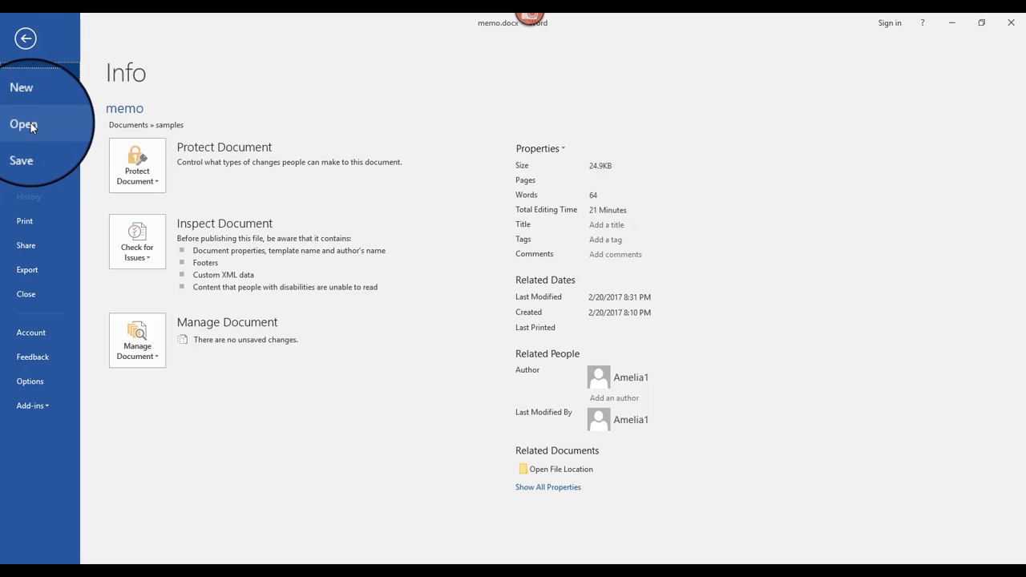
left_click(22, 123)
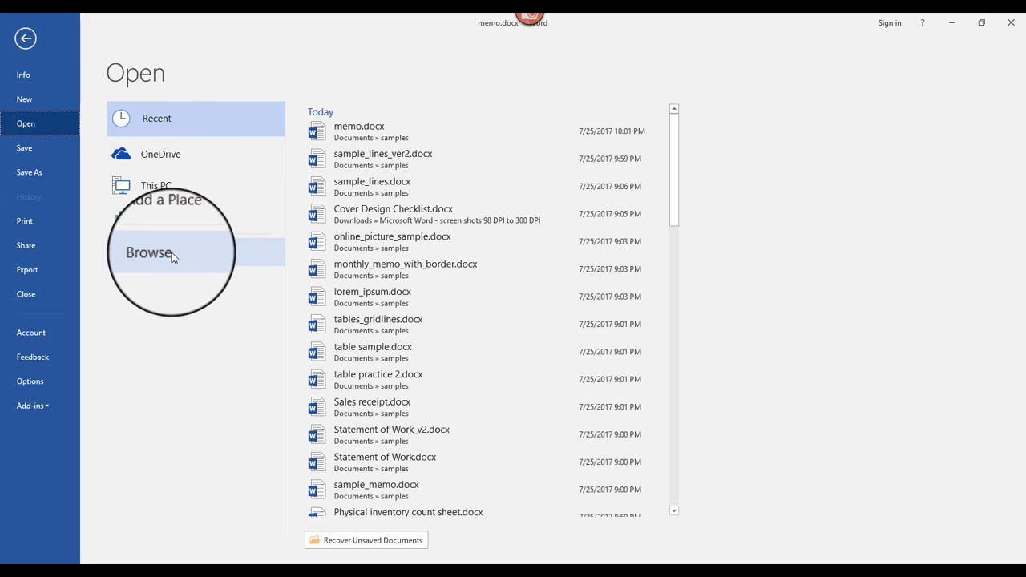
left_click(149, 253)
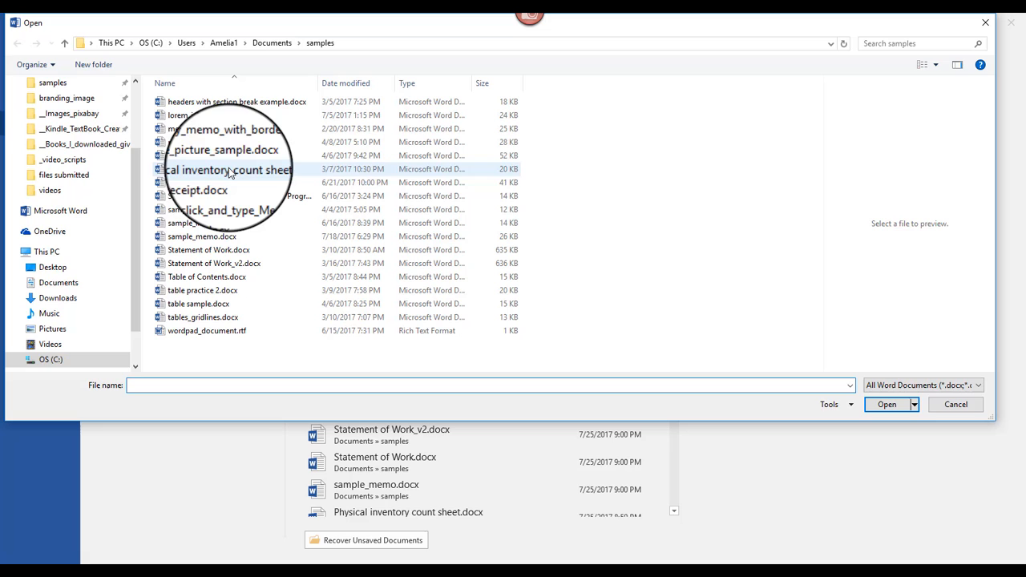
Step: Select Sales receipt.docx and Statement of Work.docx together and open both
left_click(199, 183)
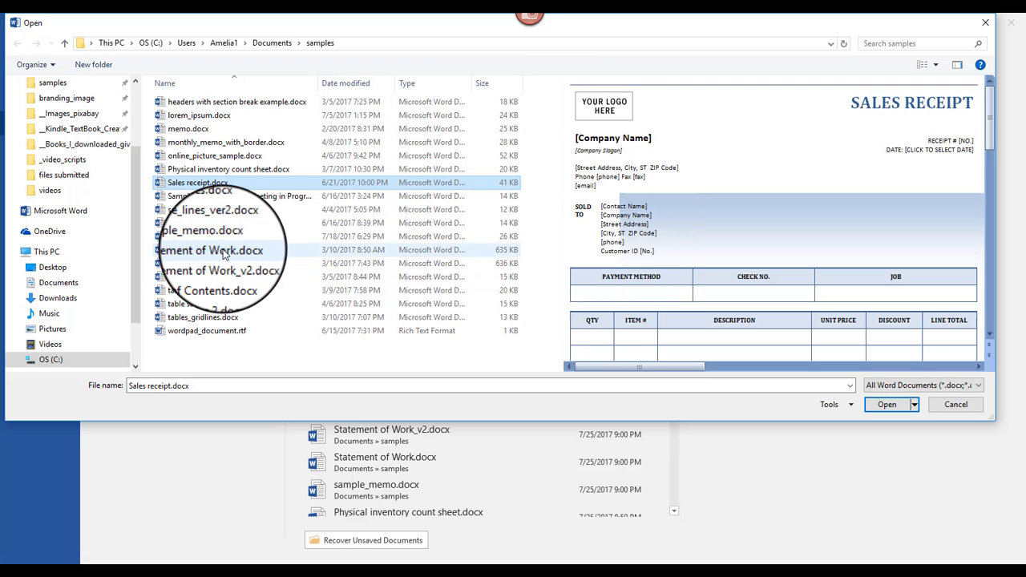
mouse_move(228, 257)
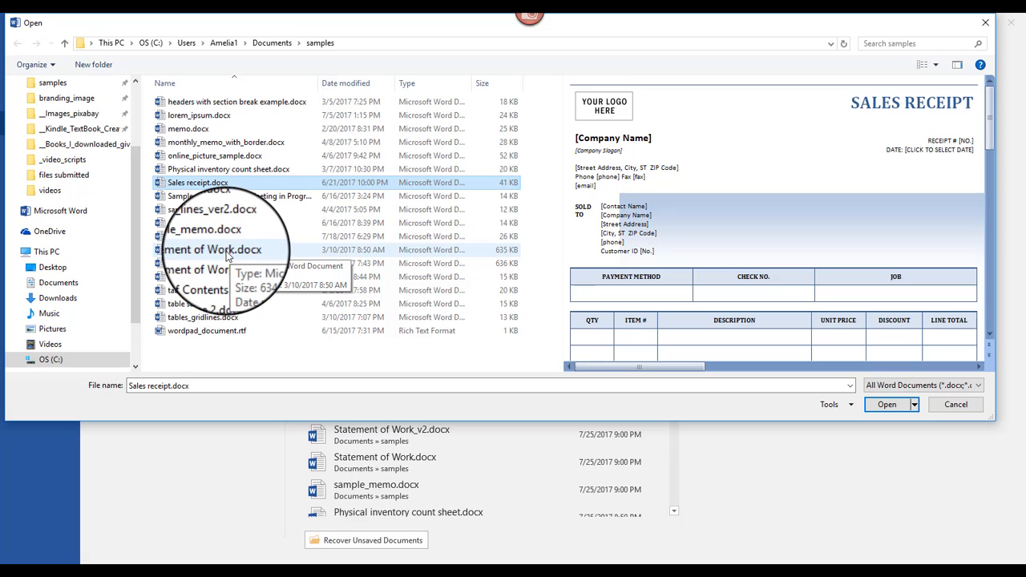
left_click(216, 250)
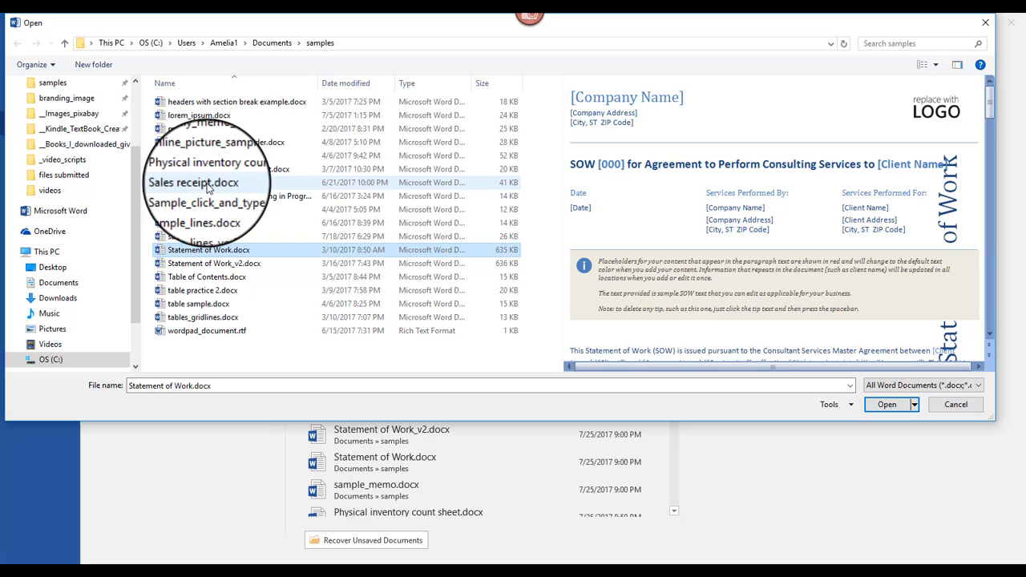
left_click(198, 183)
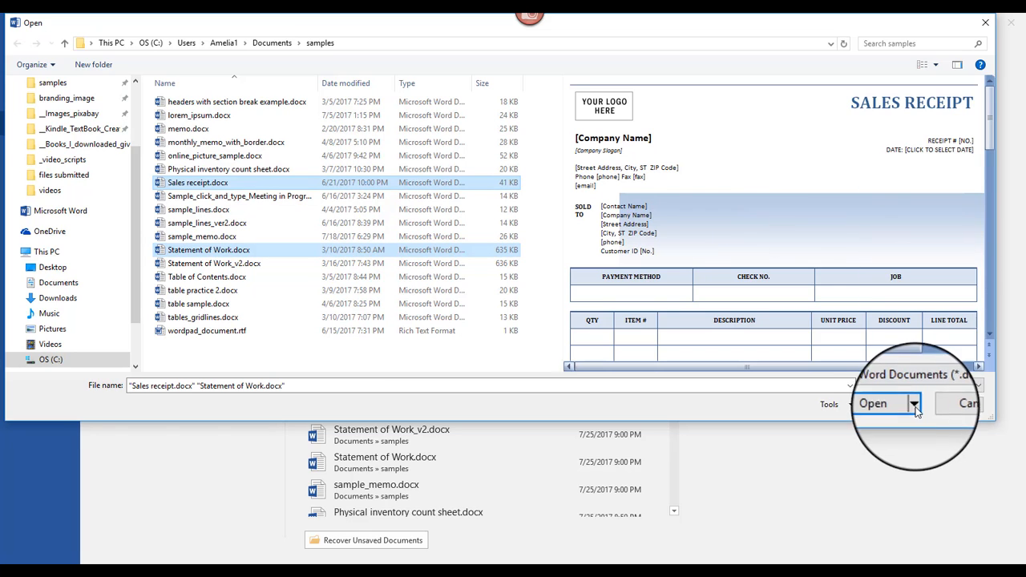
left_click(872, 404)
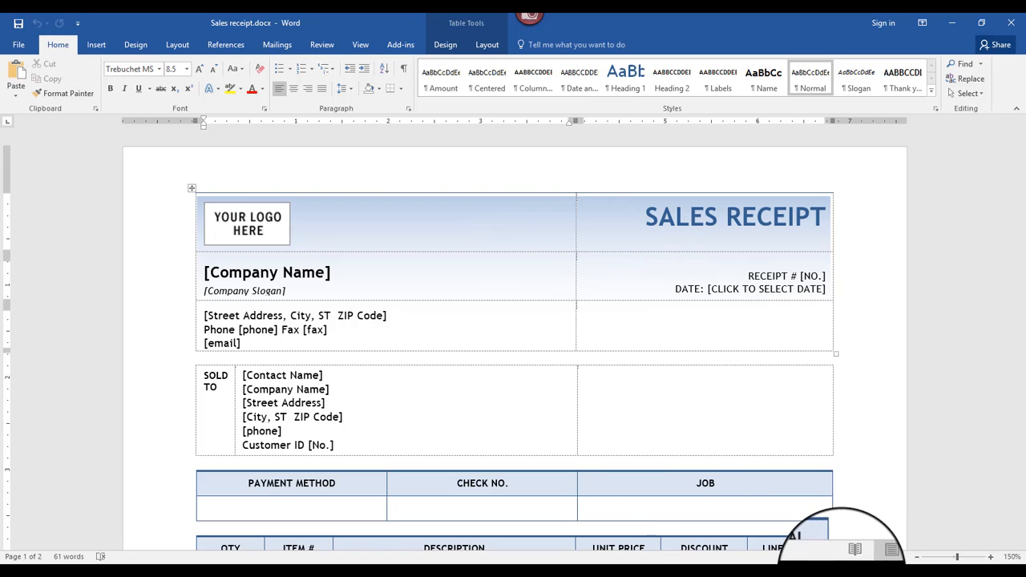
mouse_move(852, 553)
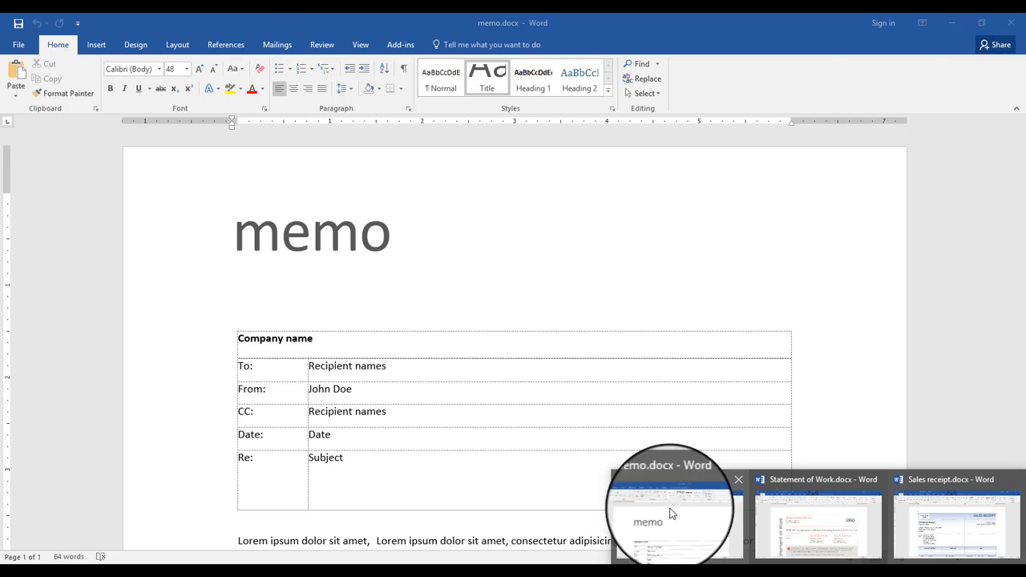
Step: Switch to the memo.docx window from the Word taskbar thumbnails
left_click(957, 526)
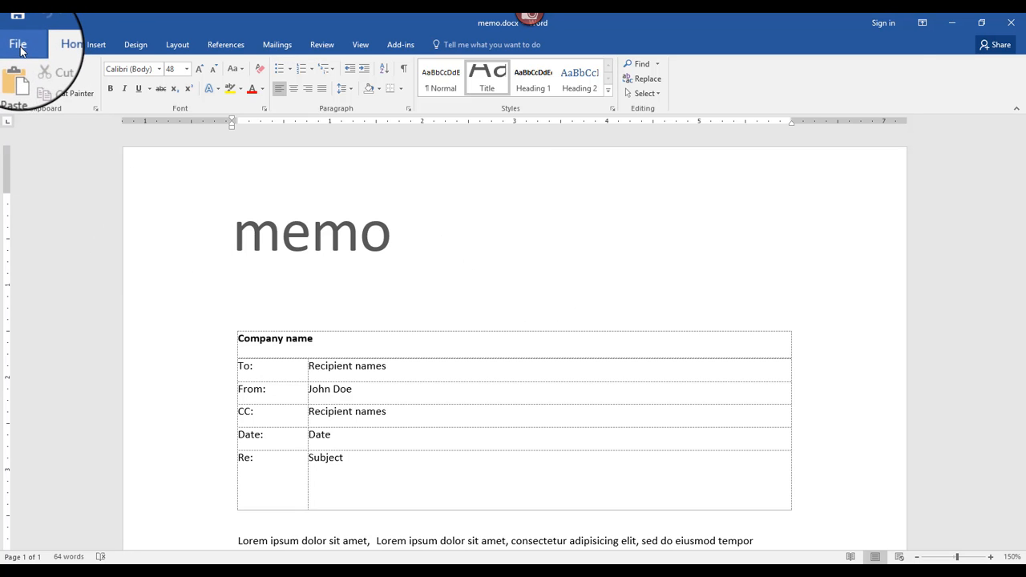
left_click(18, 45)
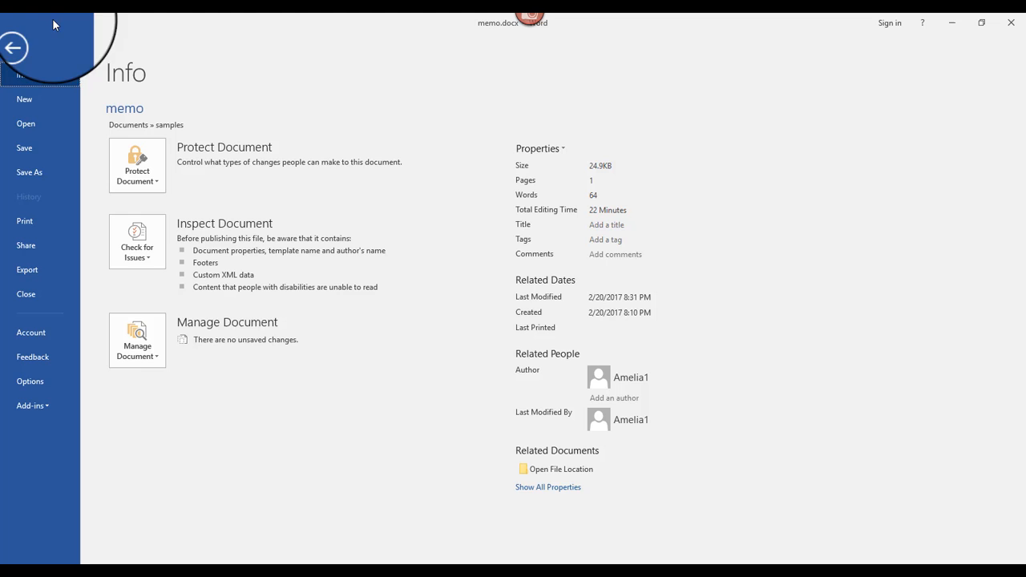
left_click(14, 47)
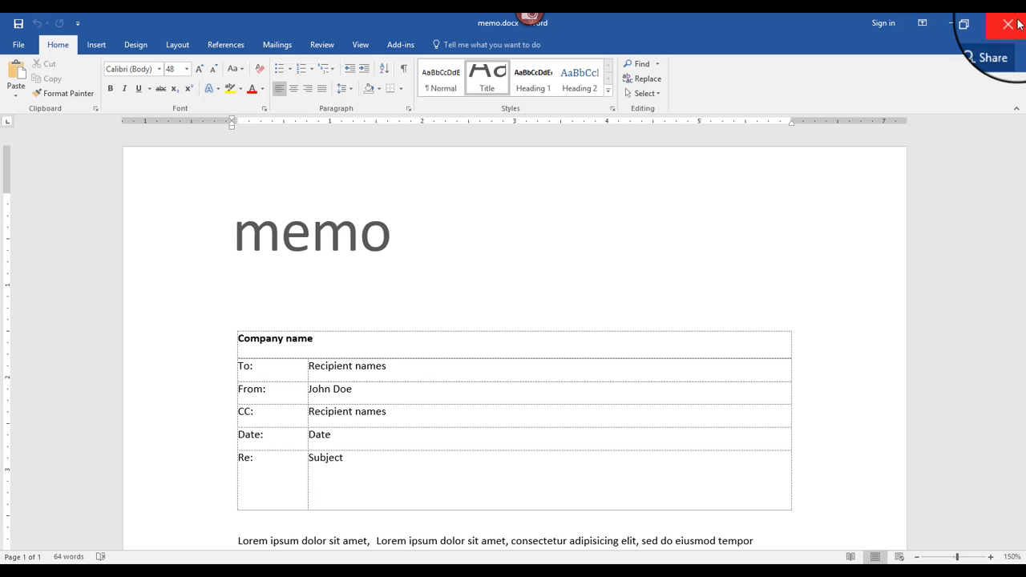
mouse_move(1010, 24)
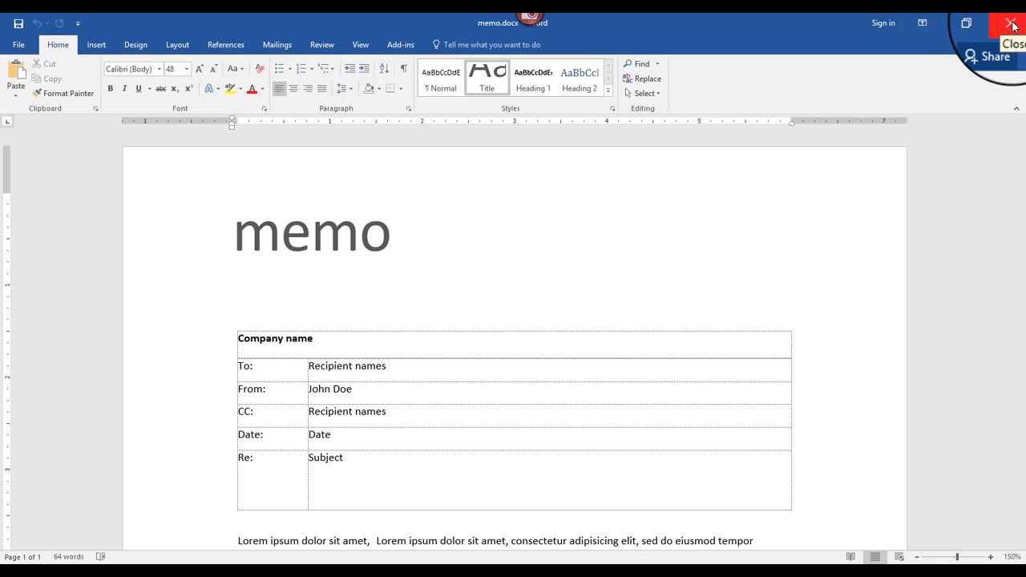
Step: Close the memo via File > Close, choosing Don't Save
left_click(234, 232)
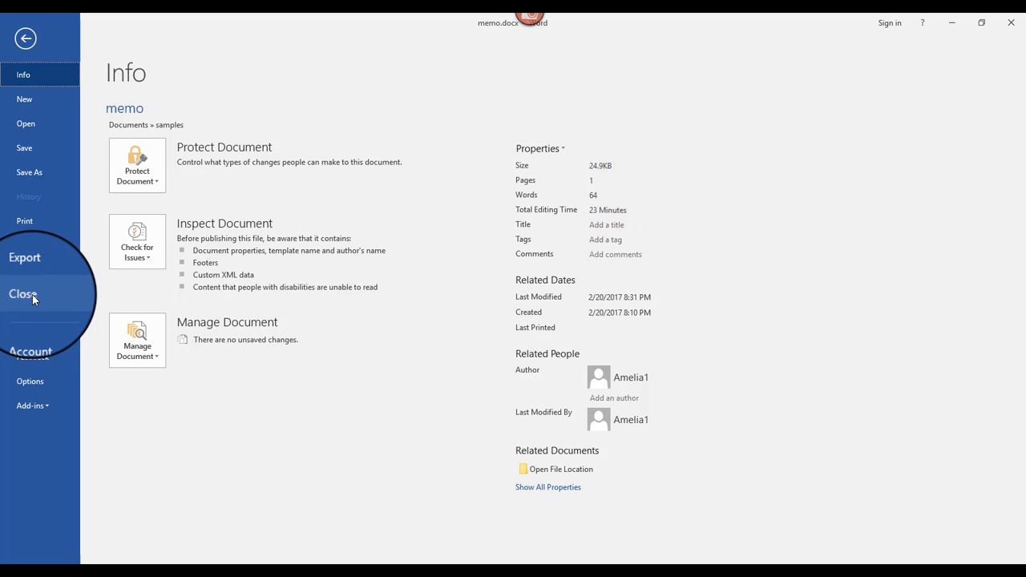
left_click(23, 294)
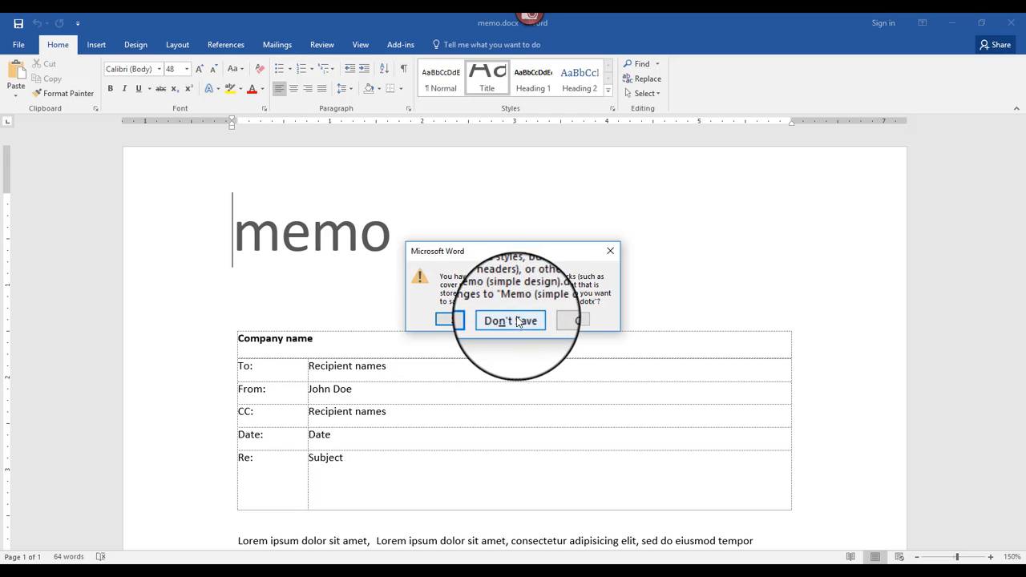
left_click(509, 320)
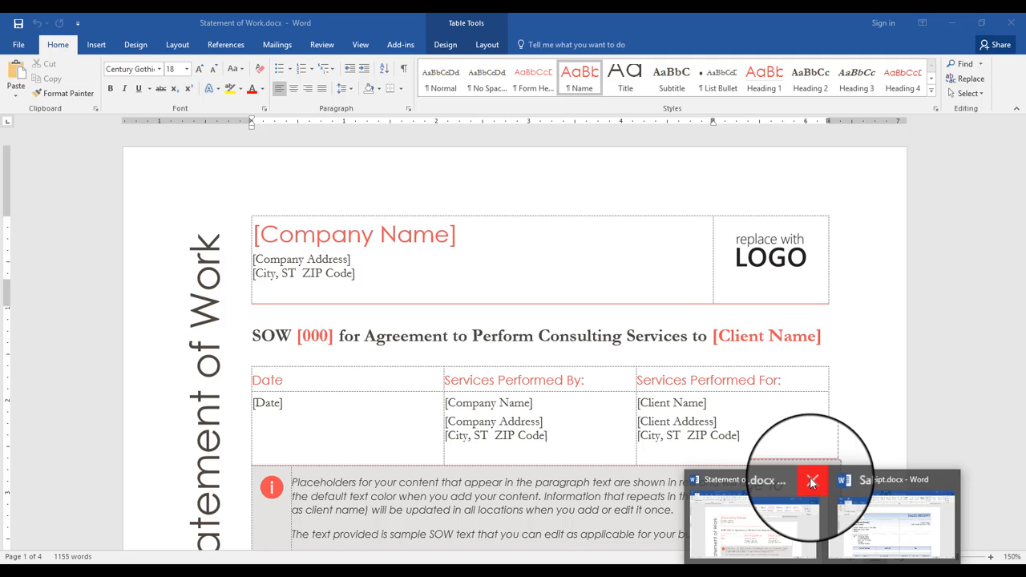
Step: Close Statement of Work from its taskbar thumbnail, choosing Don't Save
left_click(811, 481)
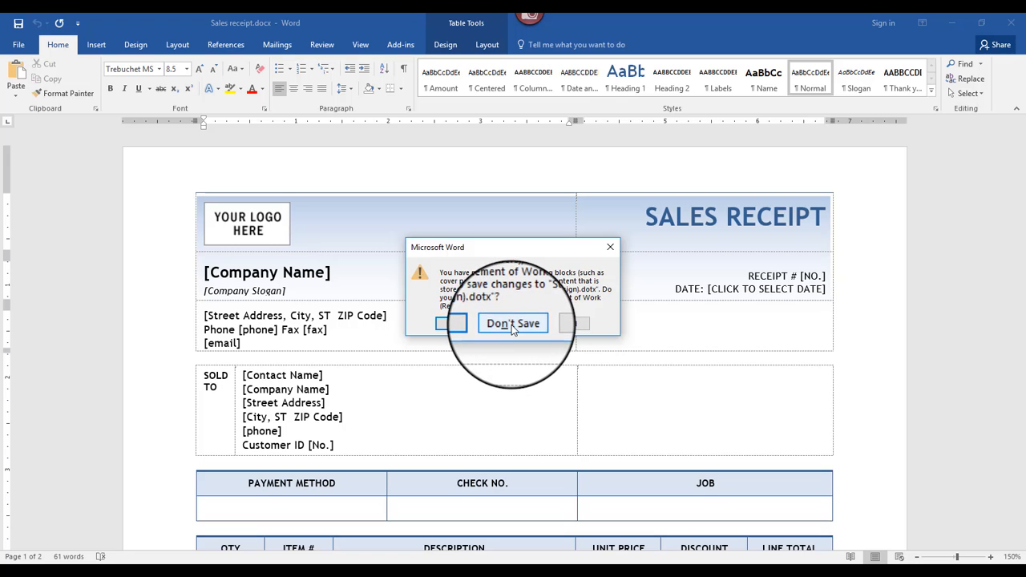
left_click(513, 323)
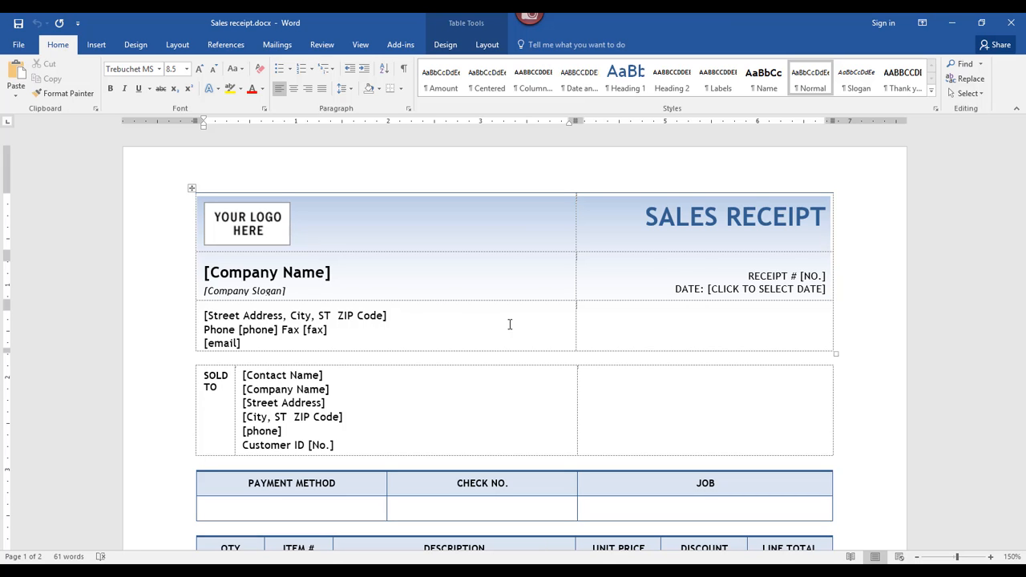
Step: Use Ctrl+O, then Ctrl+S to save and Ctrl+W to close the Sales receipt document
key("ctrl+o")
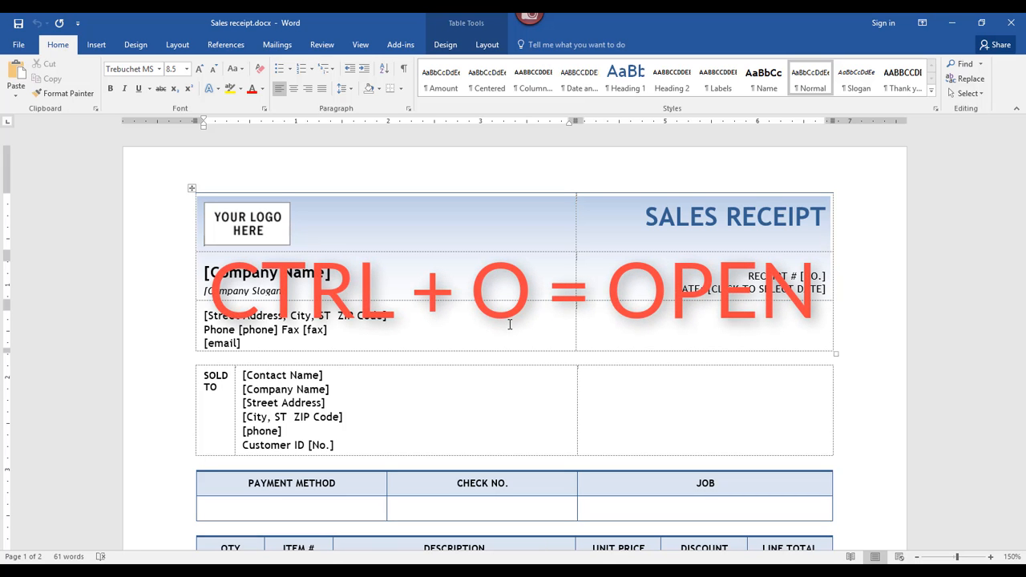
key("ctrl+o")
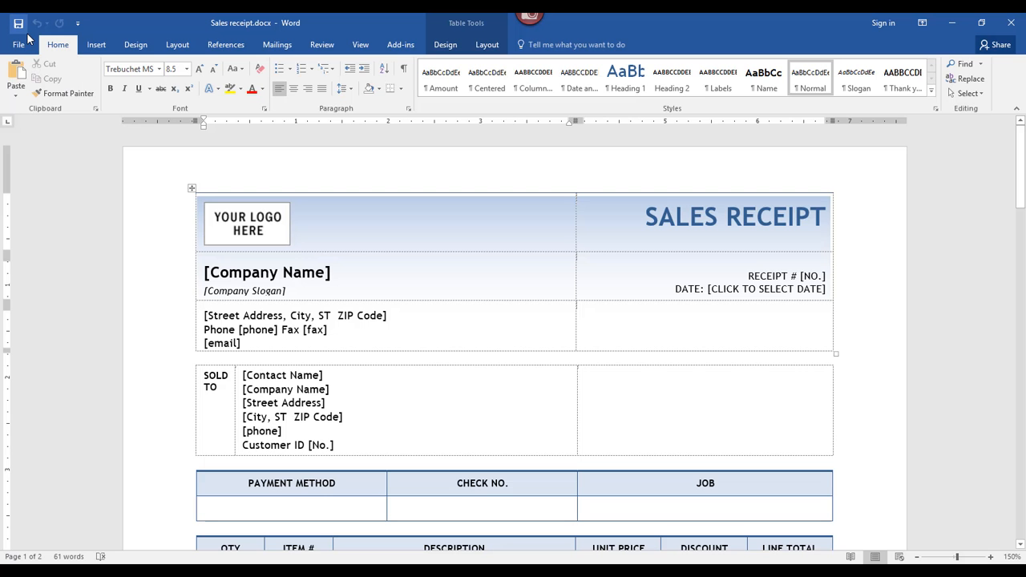
key("ctrl+s")
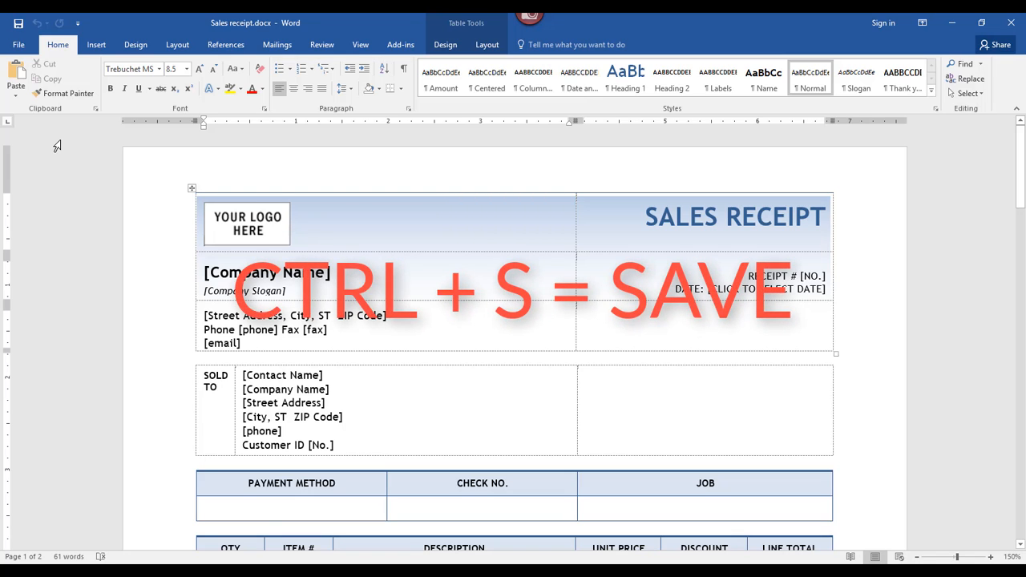
key("ctrl+s")
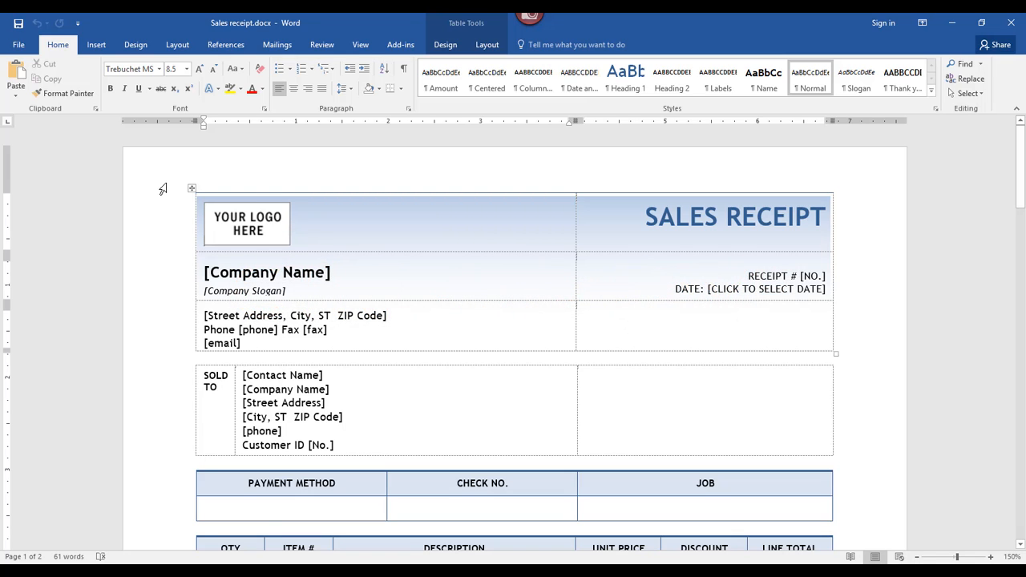
key("ctrl+w")
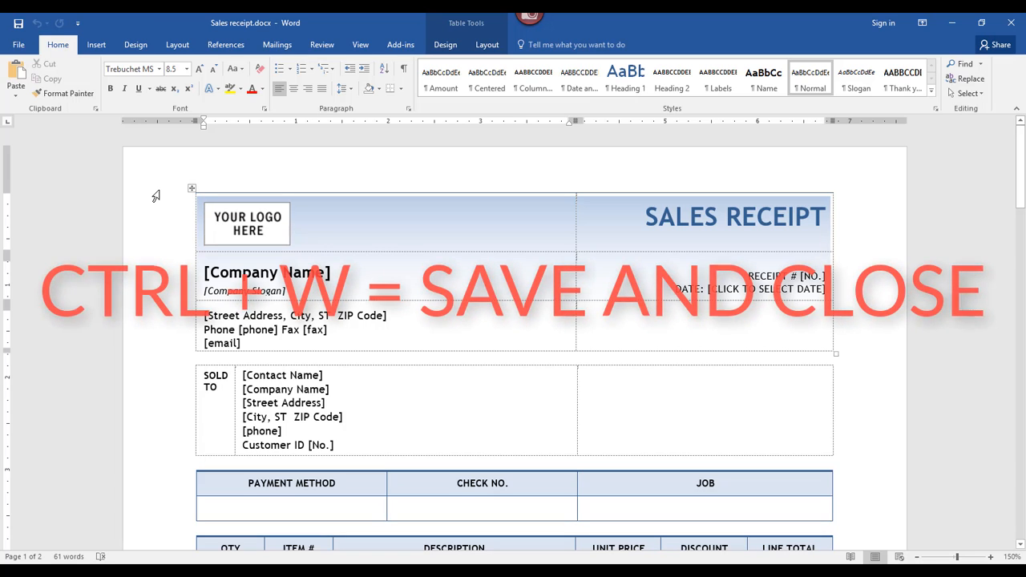
key("ctrl+w")
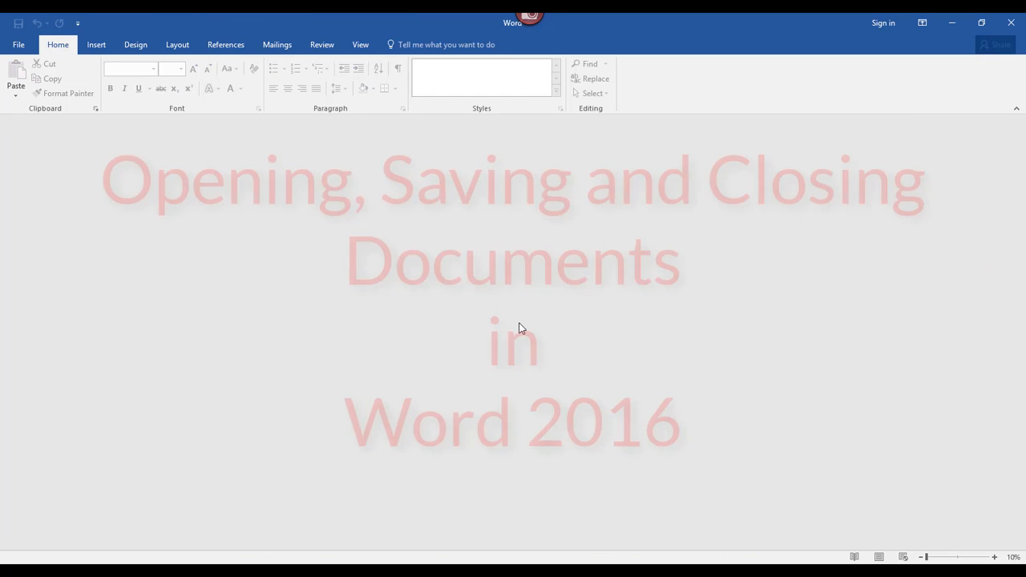